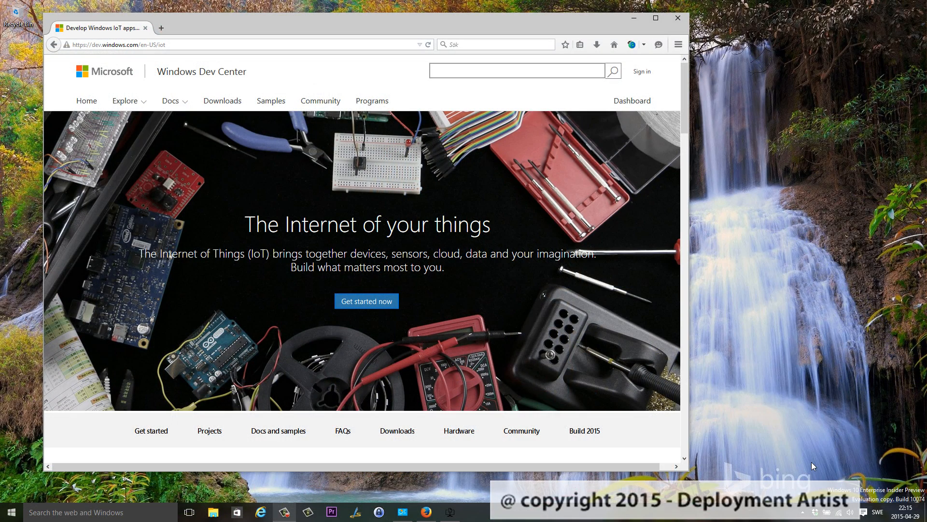
{"action": "mouse_move", "coordinate": [396, 318]}
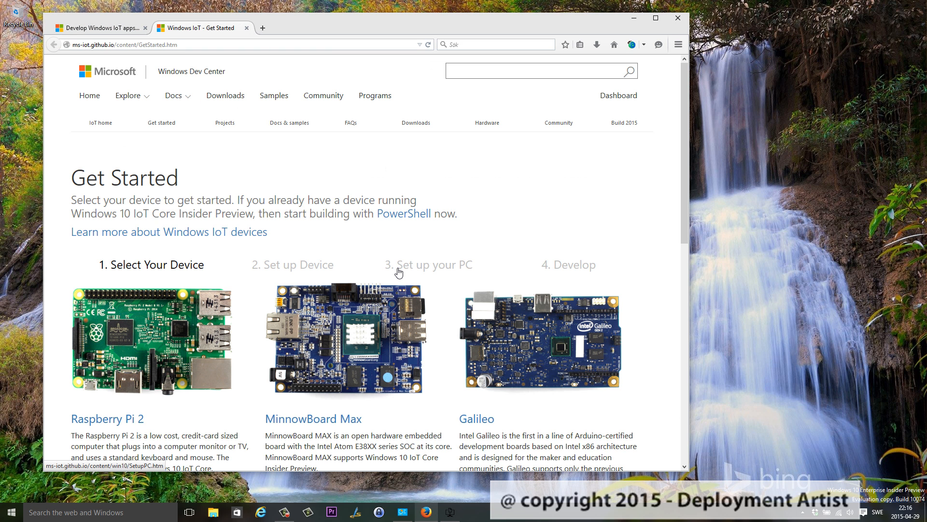
Step: Scroll through the supported boards list (Raspberry Pi 2, MinnowBoard Max, Galileo, Arduino)
{"action": "scroll", "scroll_direction": "down", "scroll_amount": 3}
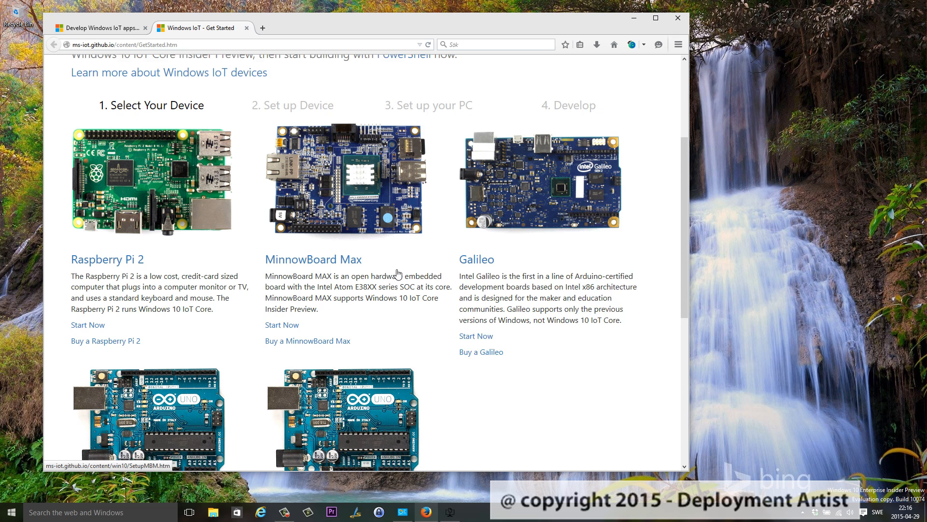
{"action": "scroll", "scroll_direction": "down", "scroll_amount": 3}
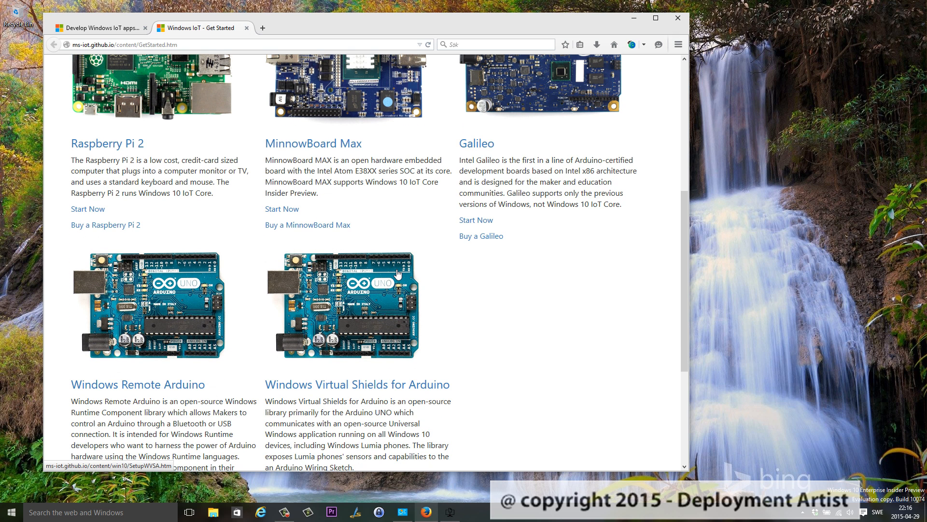
{"action": "scroll", "scroll_direction": "up", "scroll_amount": 3}
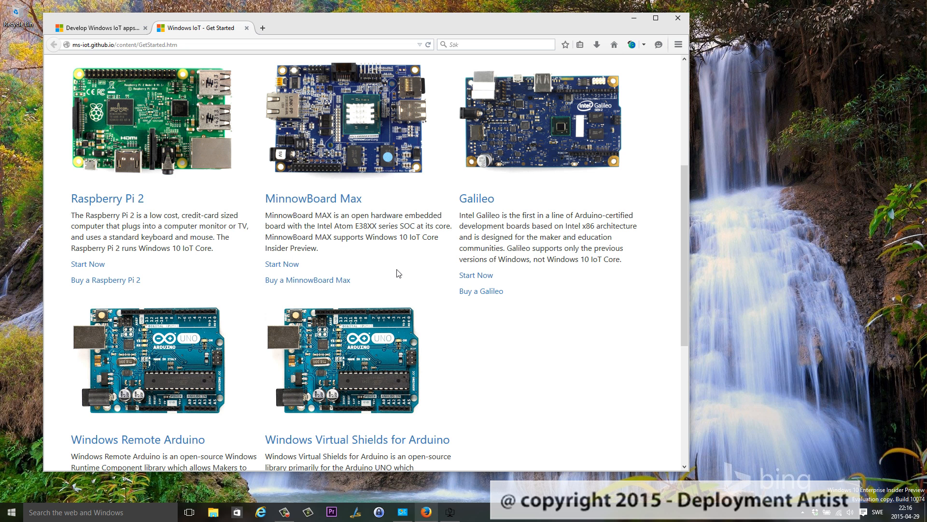
{"action": "scroll", "scroll_direction": "up", "scroll_amount": 3}
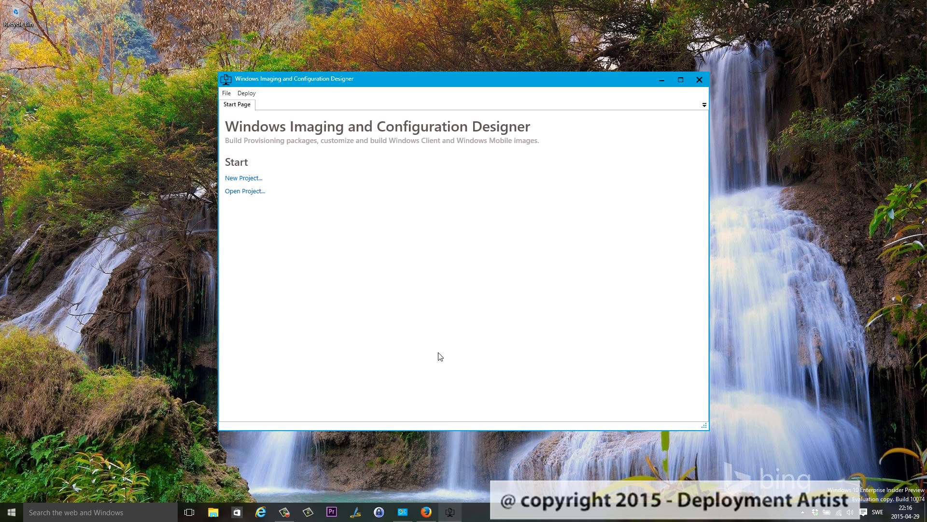
Step: Start a Deploy to disk and select the FFU image as the source
{"action": "left_click", "coordinate": [246, 92]}
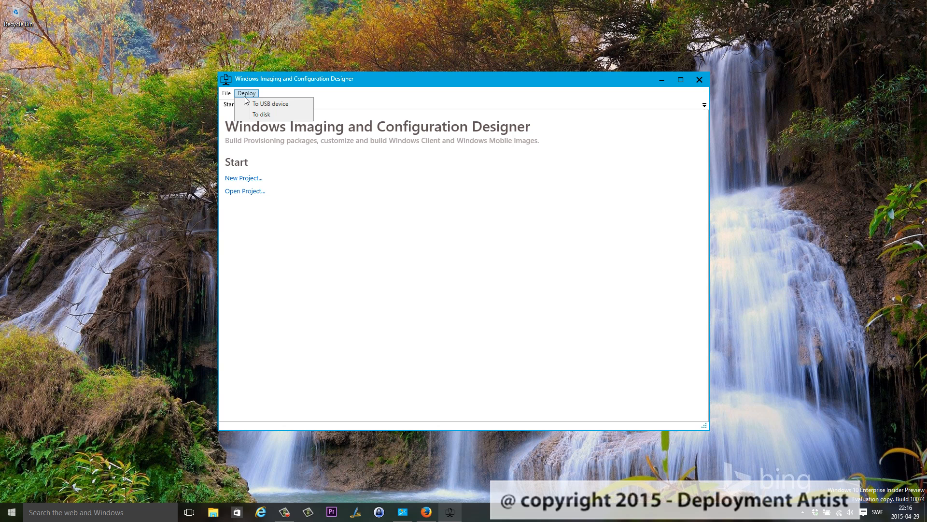
{"action": "mouse_move", "coordinate": [261, 114]}
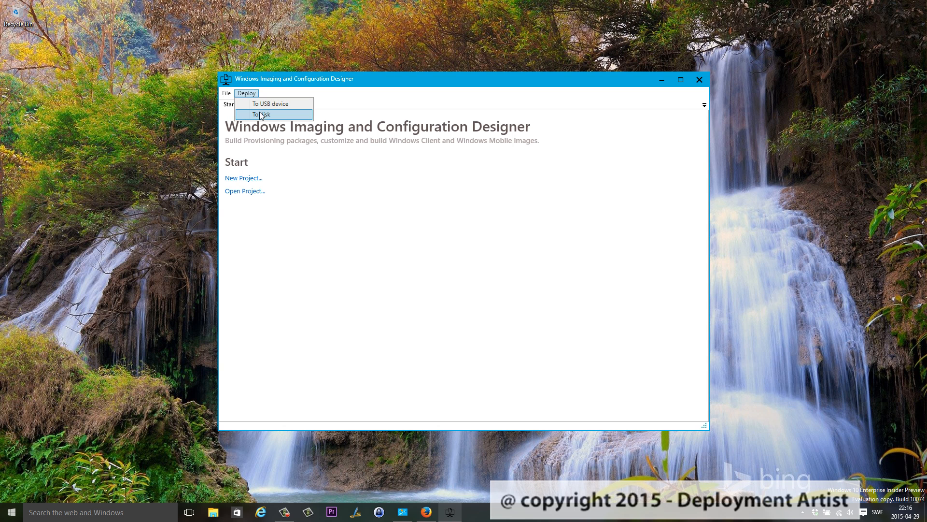
{"action": "left_click", "coordinate": [261, 114]}
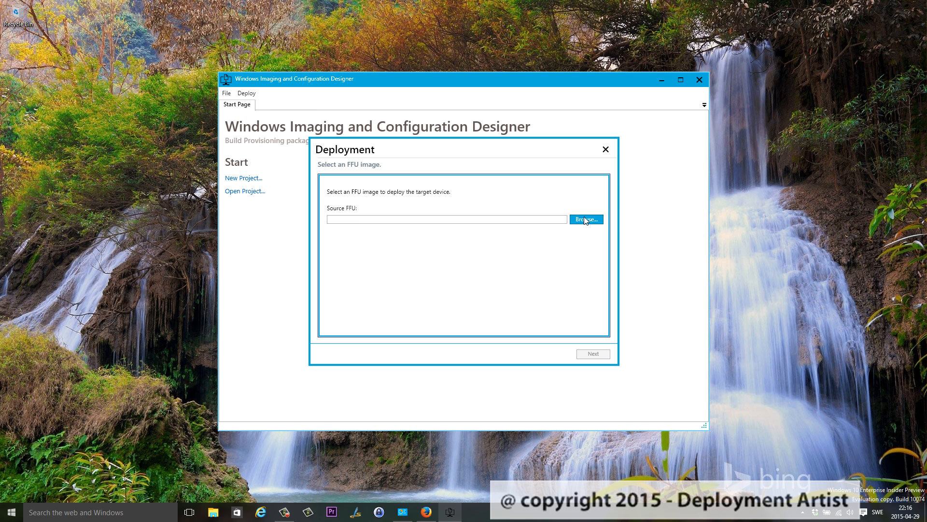
{"action": "left_click", "coordinate": [585, 219]}
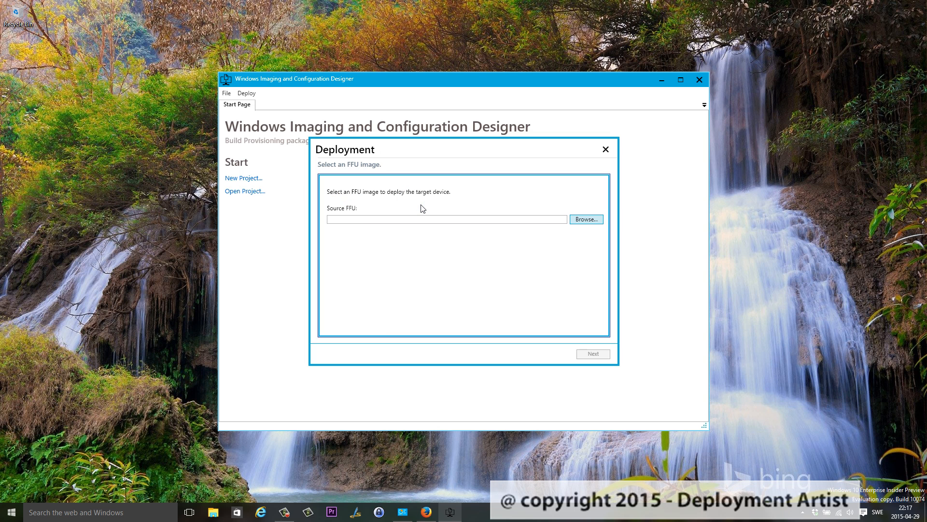
{"action": "left_click", "coordinate": [592, 354]}
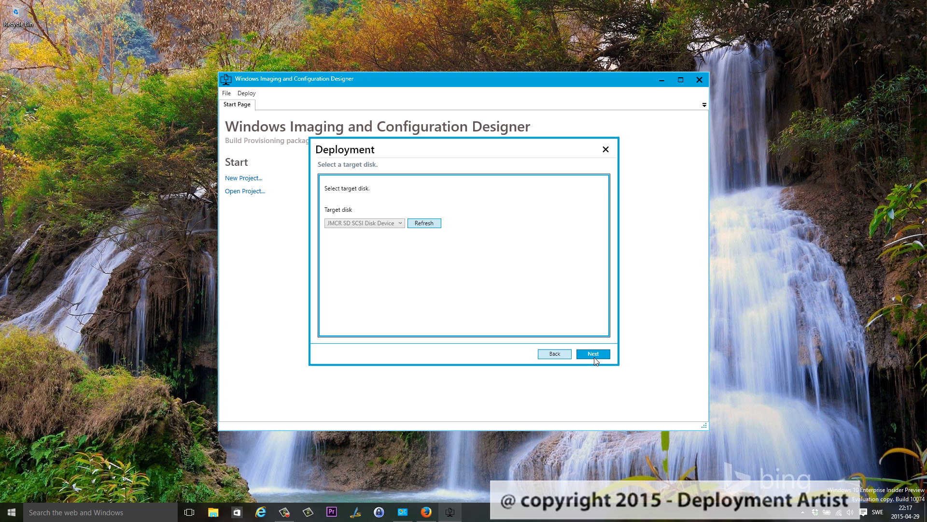
Step: Target the JMCR SD SCSI disk, flash the image and finish after success
{"action": "left_click", "coordinate": [593, 354]}
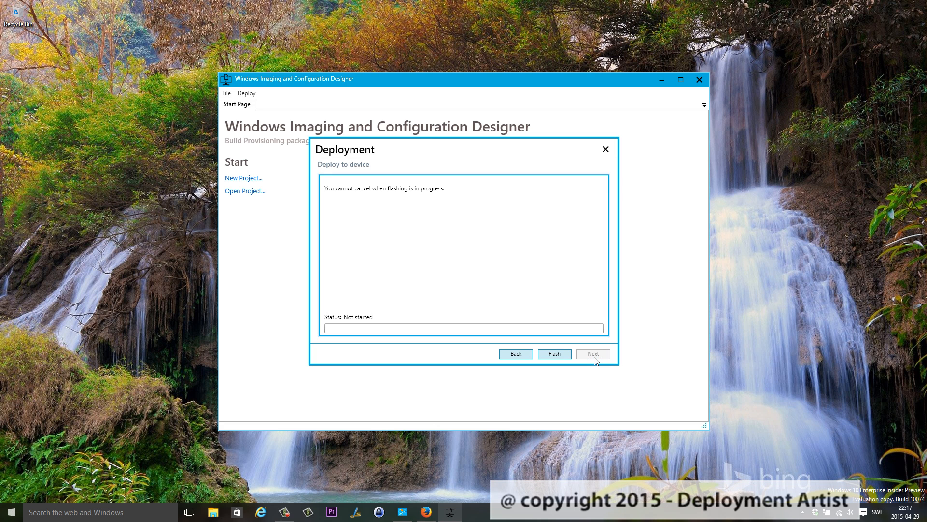
{"action": "left_click", "coordinate": [554, 353]}
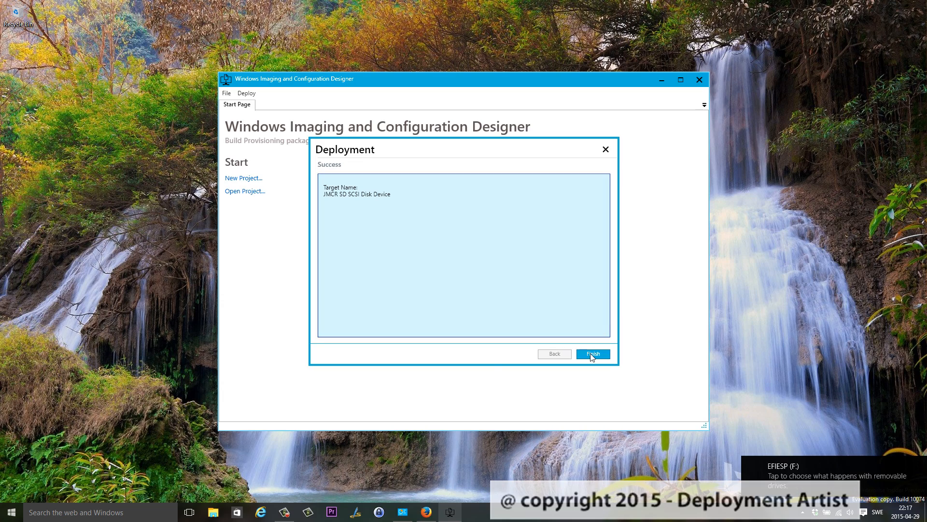
{"action": "left_click", "coordinate": [592, 353]}
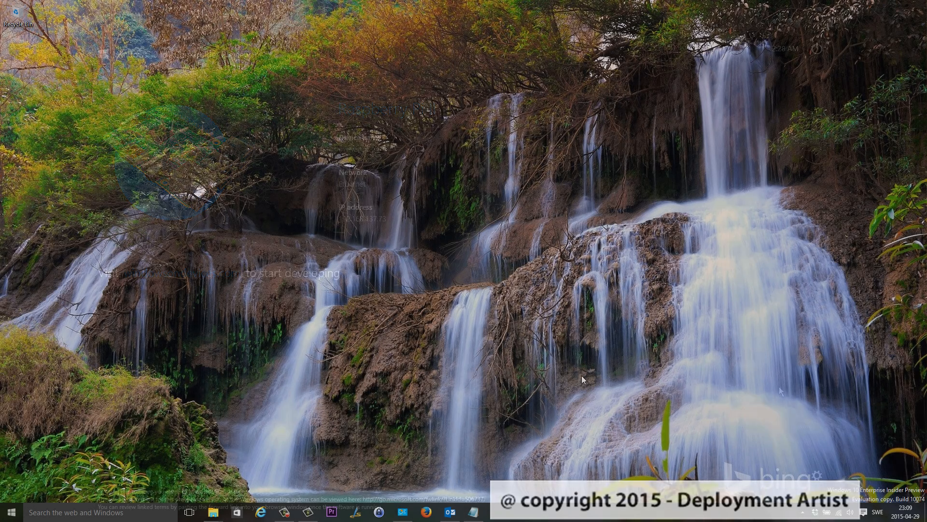
Step: From an admin PowerShell, run Test-NetConnection against 192.168.137.73
{"action": "right_click", "coordinate": [9, 512]}
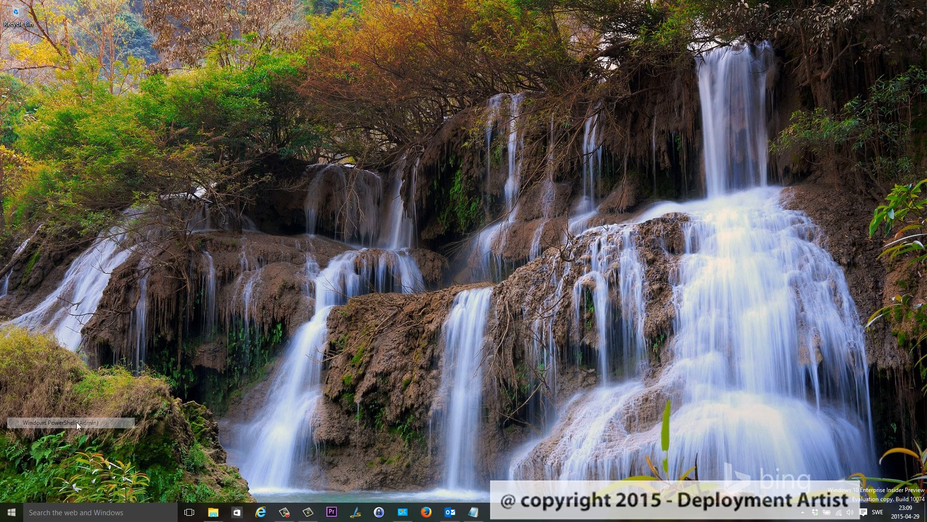
{"action": "left_click", "coordinate": [66, 423]}
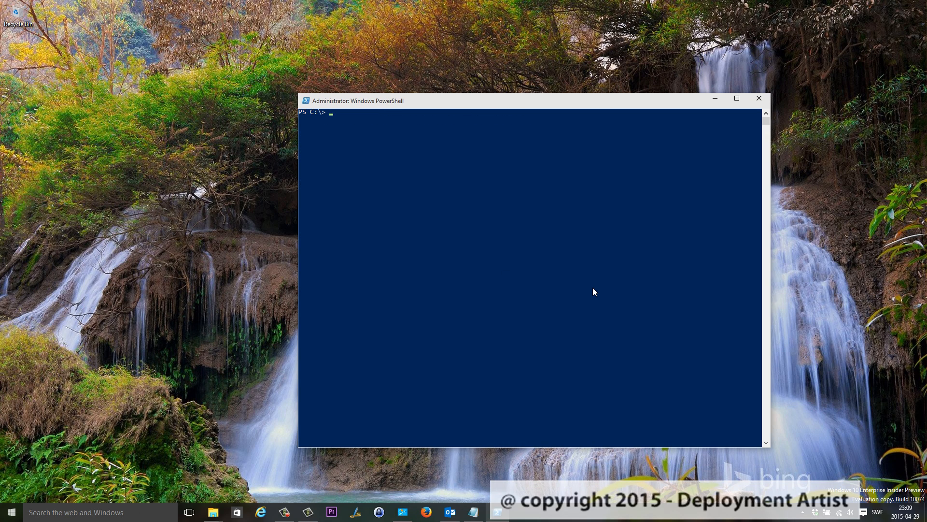
{"action": "type", "text": "Test-NetConnection 192.168.137.73"}
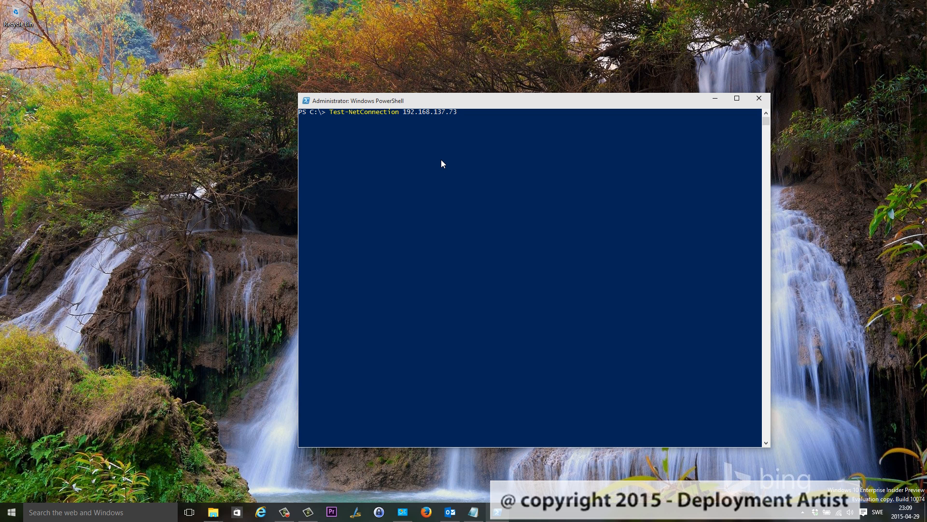
{"action": "key", "text": "Return"}
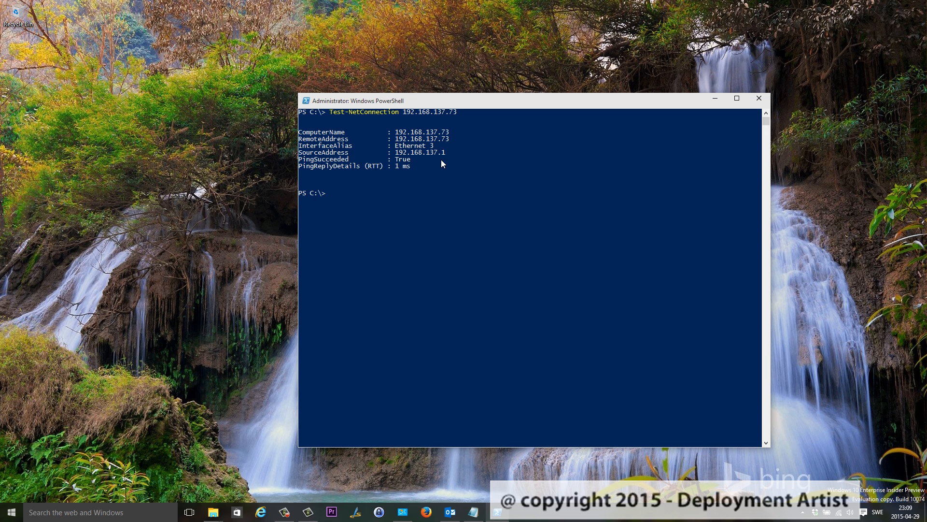
Step: Add 192.168.137.73 to WSMan TrustedHosts and Enter-PsSession as Administrator
{"action": "type", "text": "Set-Item WSMan:\\localhost\\Client\\TrustedHosts -Value 192.168.137.73 -Force"}
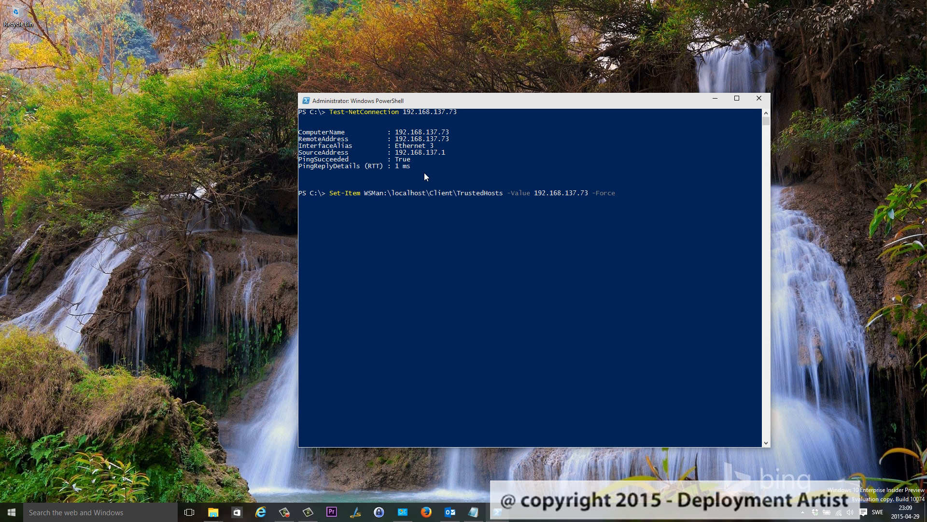
{"action": "key", "text": "Return"}
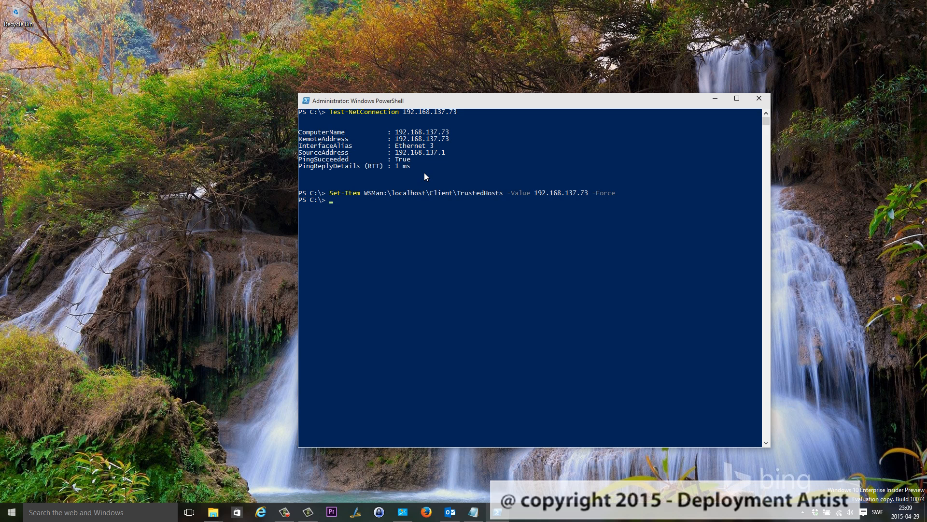
{"action": "type", "text": "Enter-PsSession -ComputerName 192.168.137.73 -Credential Administrator"}
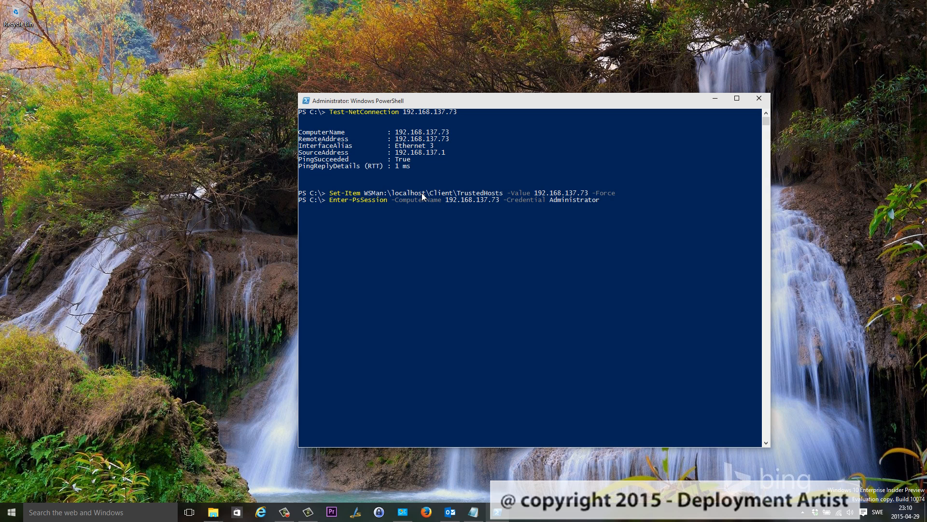
{"action": "key", "text": "Return"}
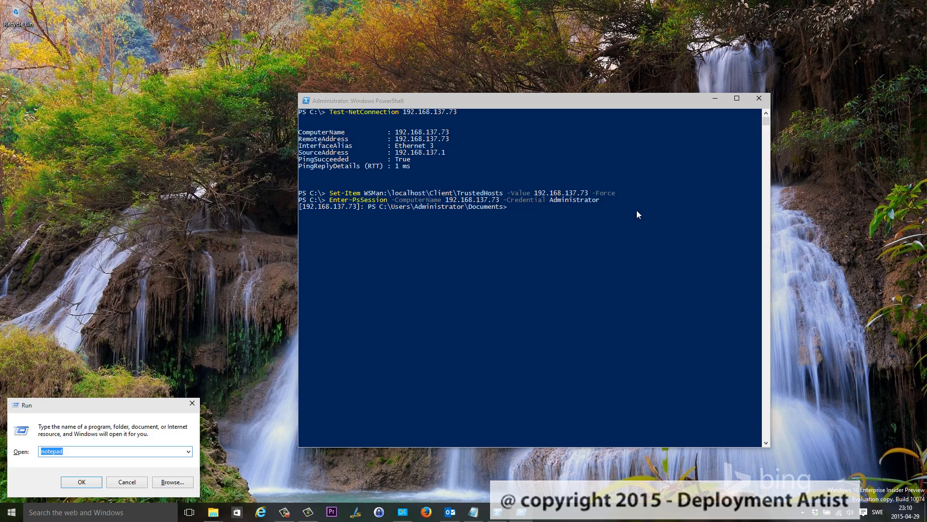
{"action": "left_click", "coordinate": [81, 481]}
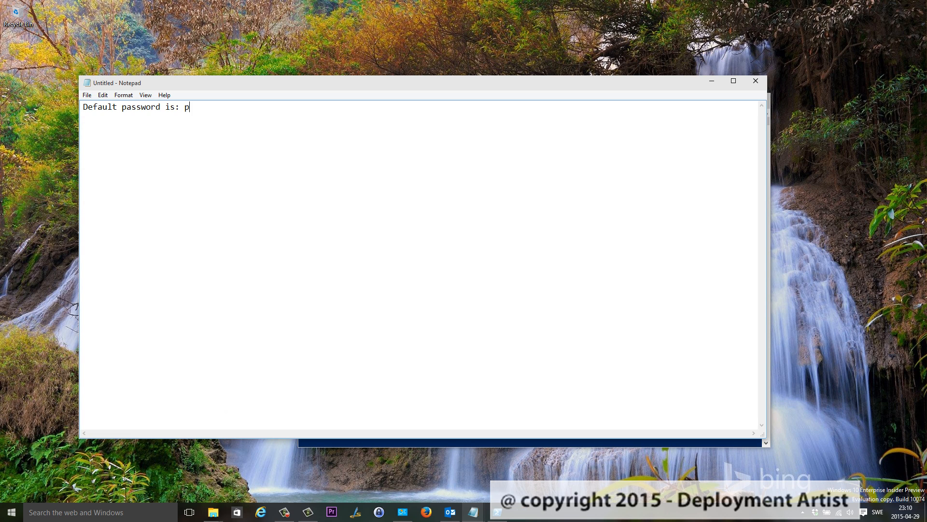
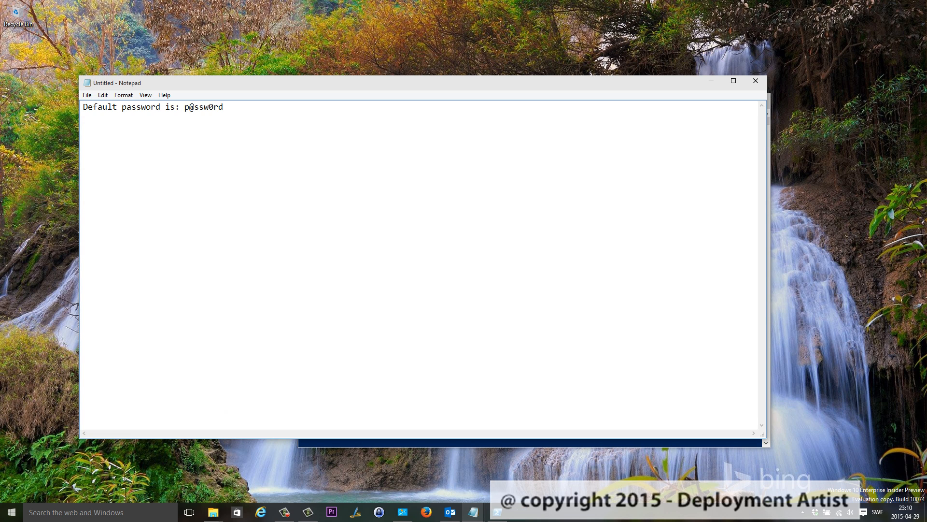
{"action": "double_click", "coordinate": [204, 107]}
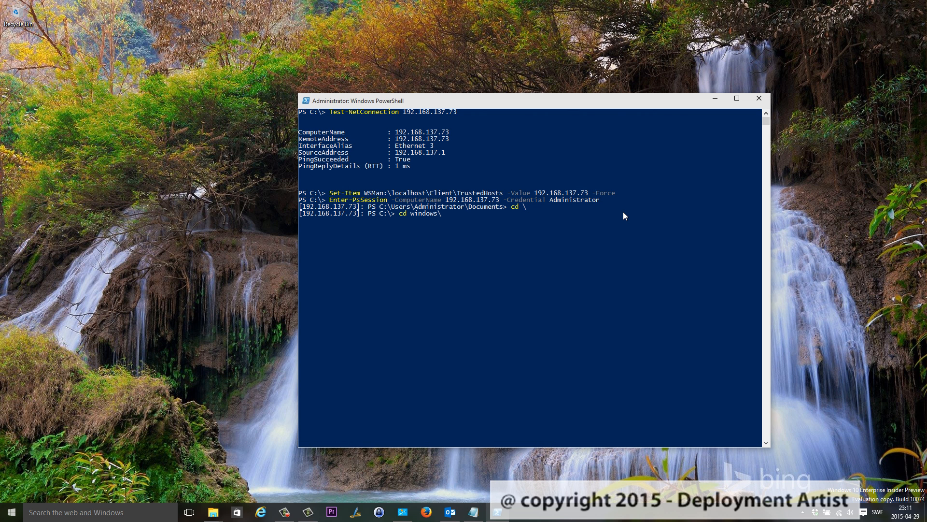
Step: In C:\windows\system32 list the set* tools and run SETCOMPUTERNAME.EXE for its usage
{"action": "type", "text": "system32\\"}
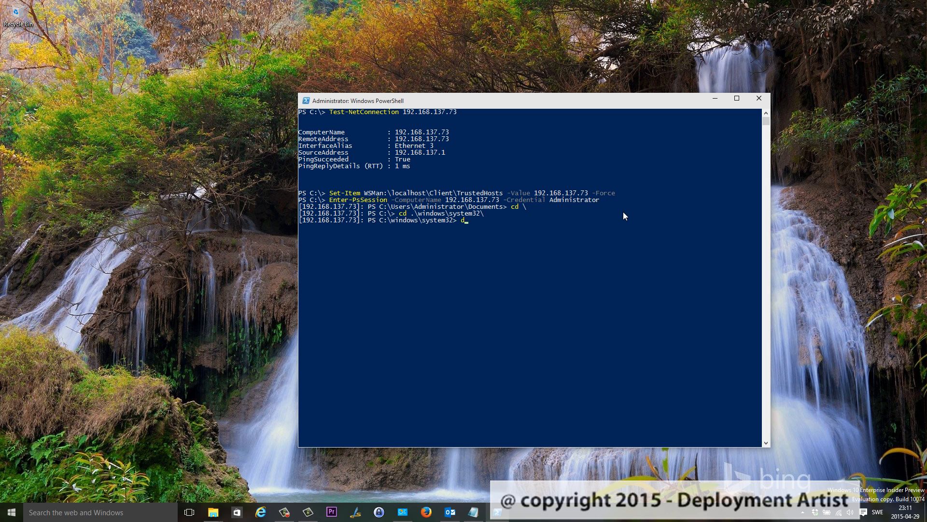
{"action": "type", "text": "ir set*"}
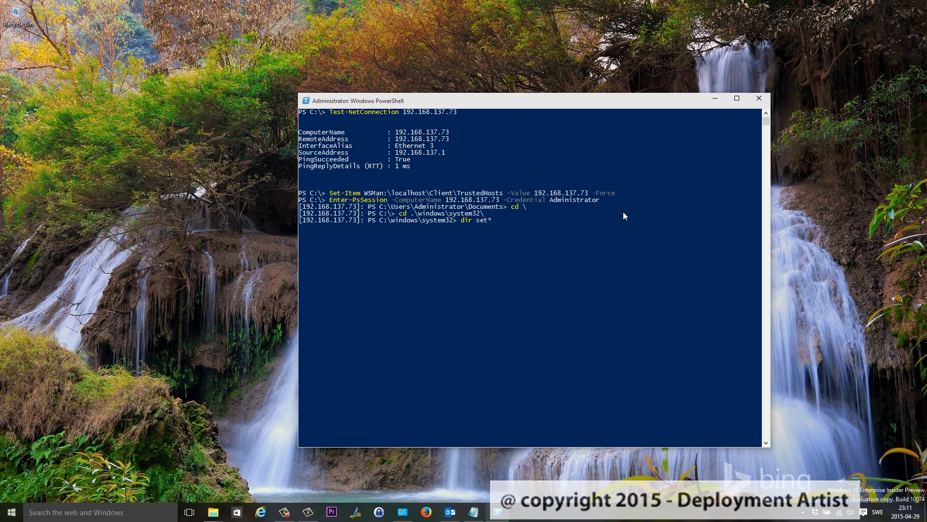
{"action": "key", "text": "Return"}
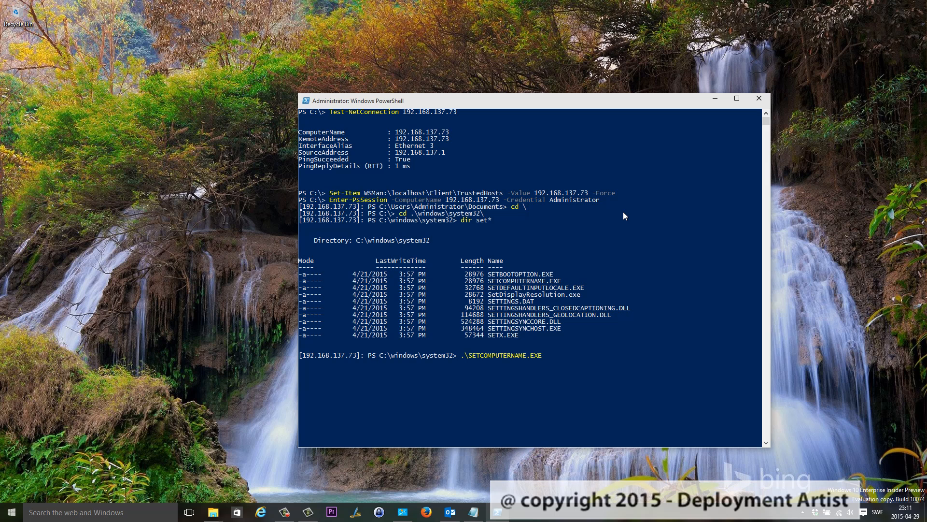
{"action": "key", "text": "Return"}
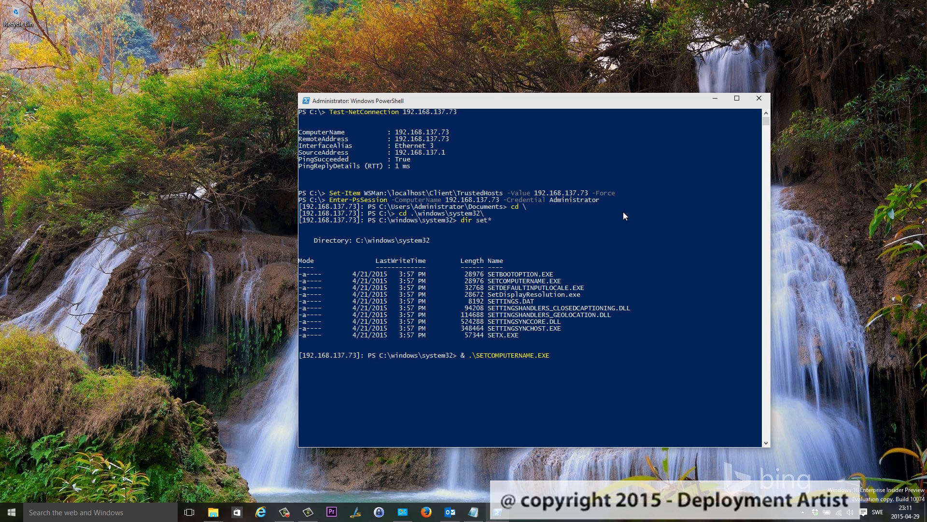
{"action": "key", "text": "Return"}
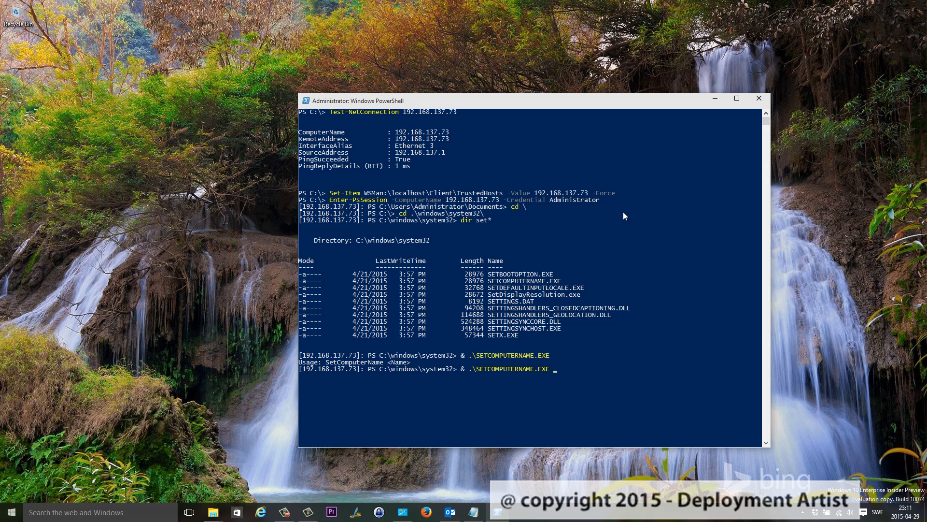
Step: Rename the device to IoT-005 and restart it with shutdown /r /t 0
{"action": "type", "text": "IoT-005"}
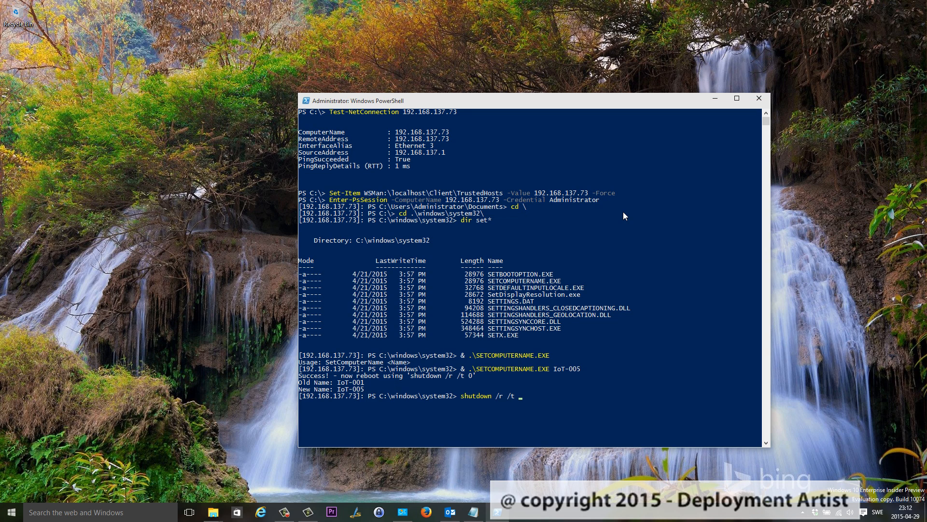
{"action": "type", "text": "5"}
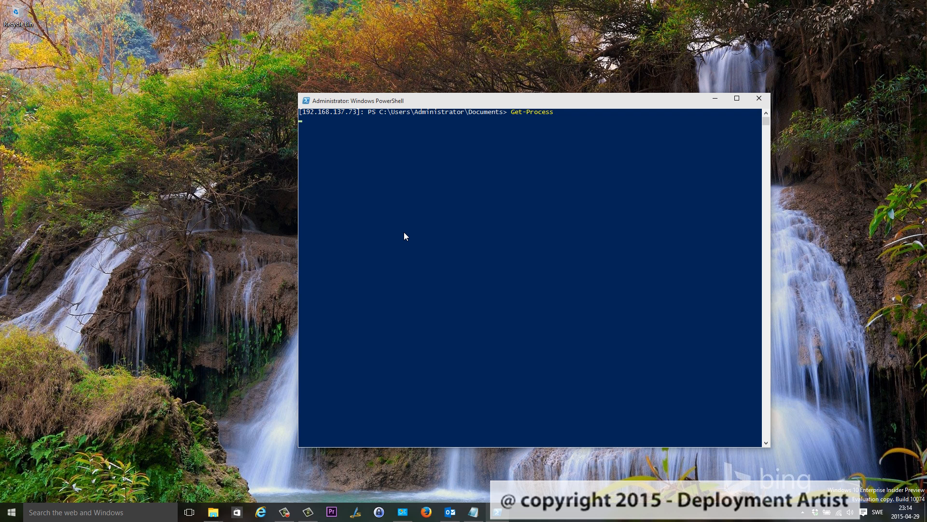
Step: Run Get-Process to list the device's processes, clear, then run devcon for usage
{"action": "key", "text": "Return"}
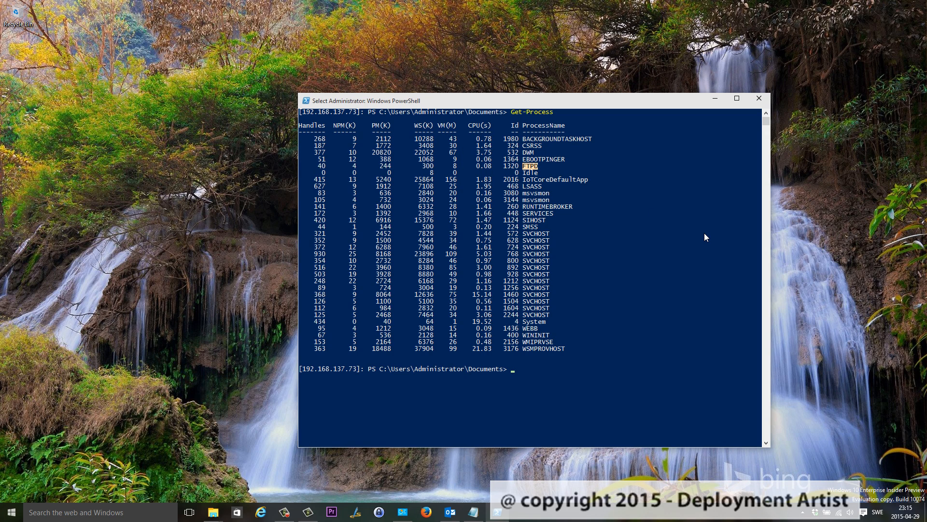
{"action": "type", "text": "cls"}
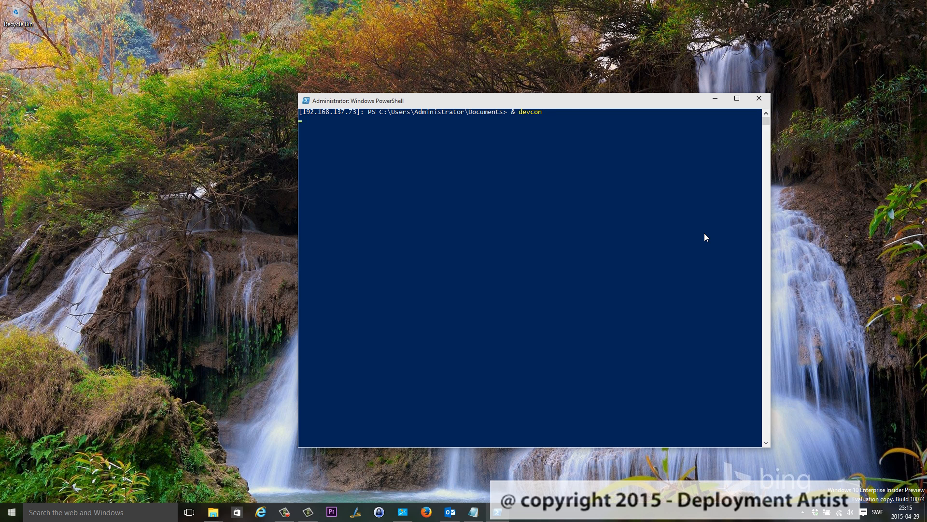
{"action": "key", "text": "Return"}
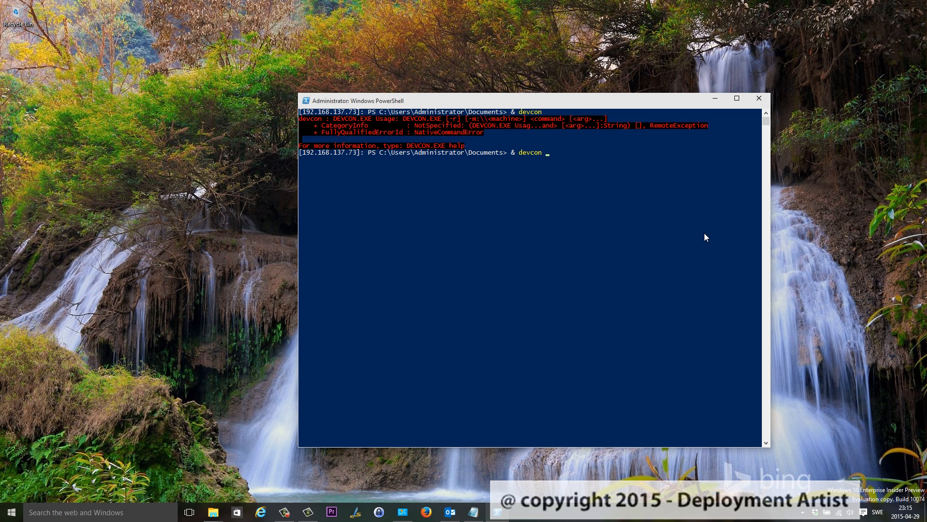
Step: List the device classes with devcon classes and the network devices with devcon listclass net
{"action": "type", "text": "classes"}
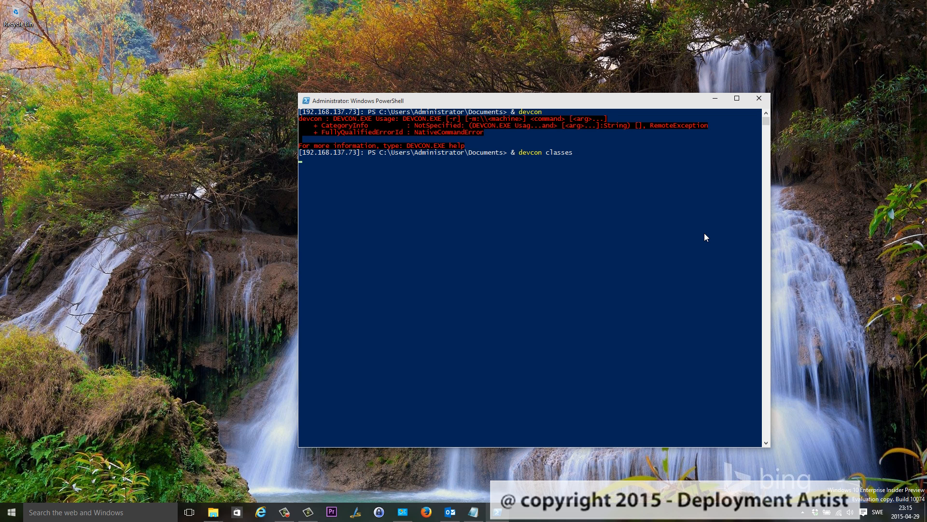
{"action": "key", "text": "Return"}
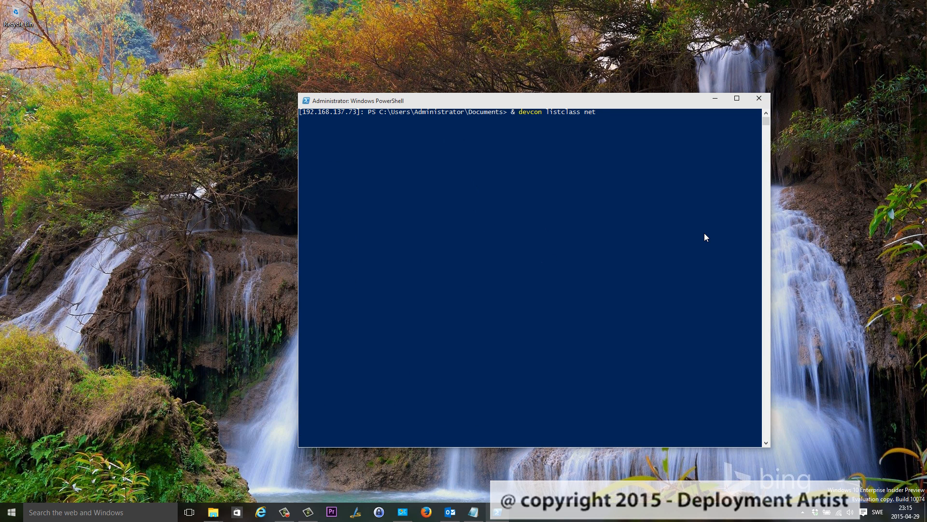
{"action": "key", "text": "Return"}
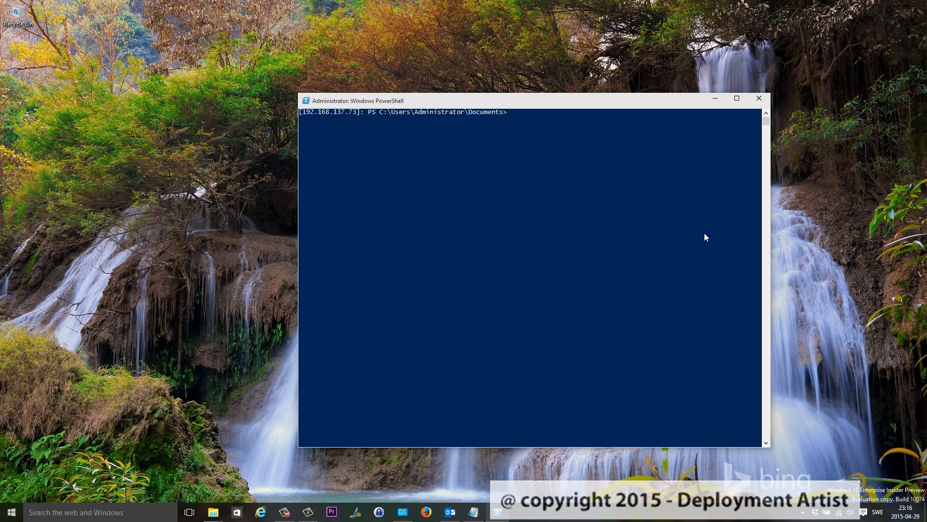
Step: Show startup's options, then list the startup apps (Ftpd, MinlogonCmd) with startup /d
{"action": "type", "text": "& startup"}
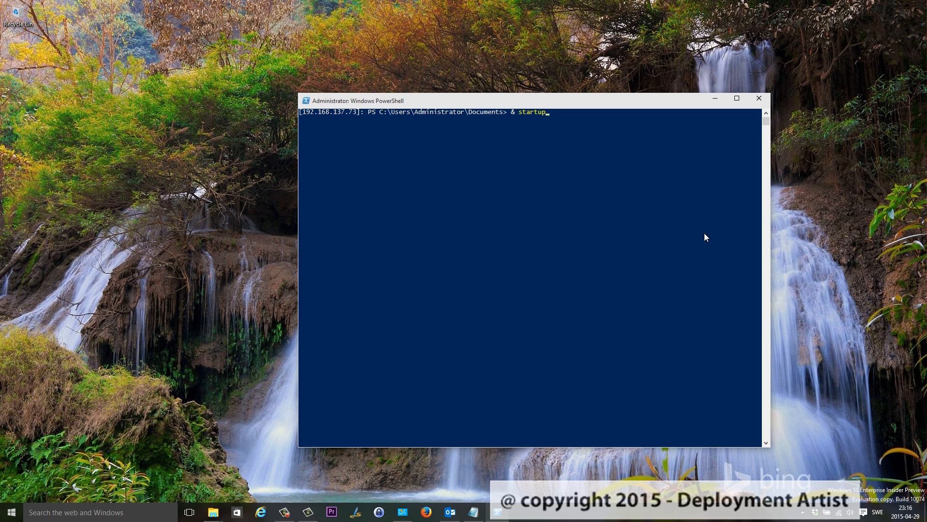
{"action": "key", "text": "Return"}
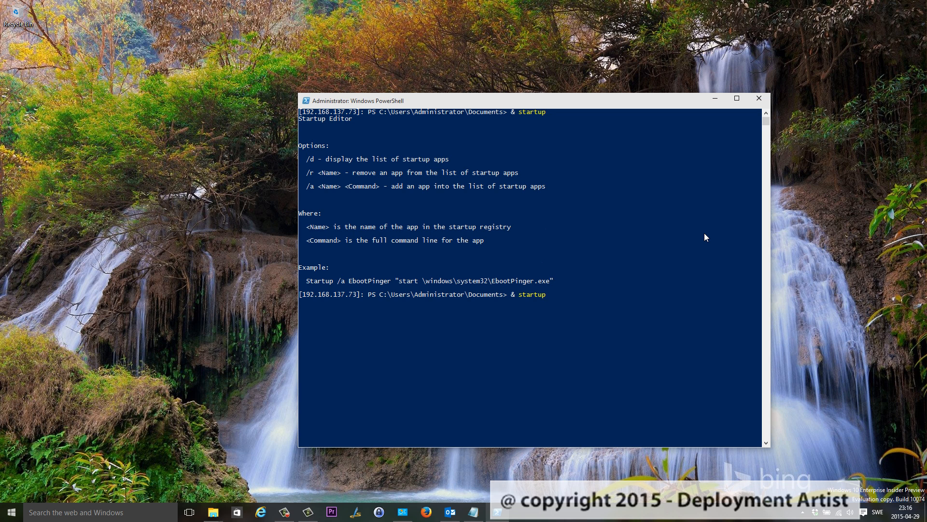
{"action": "type", "text": "/d"}
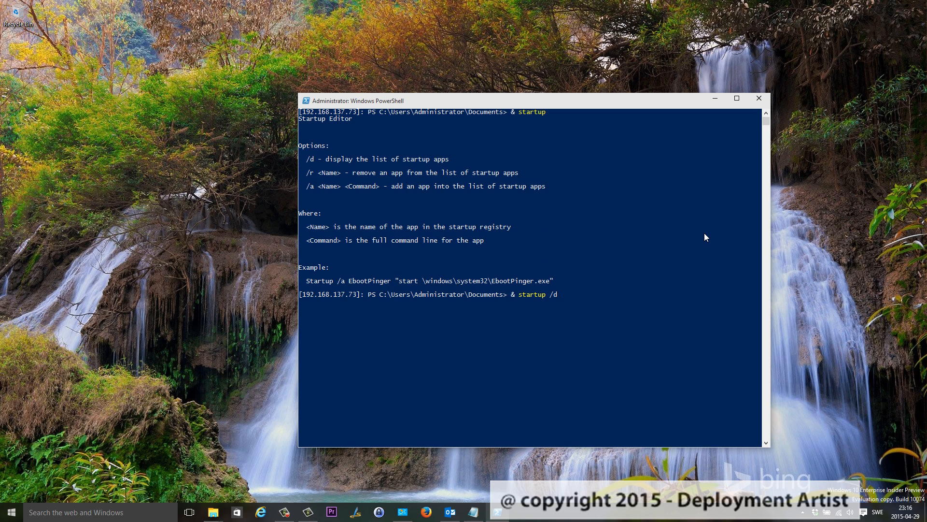
{"action": "key", "text": "Return"}
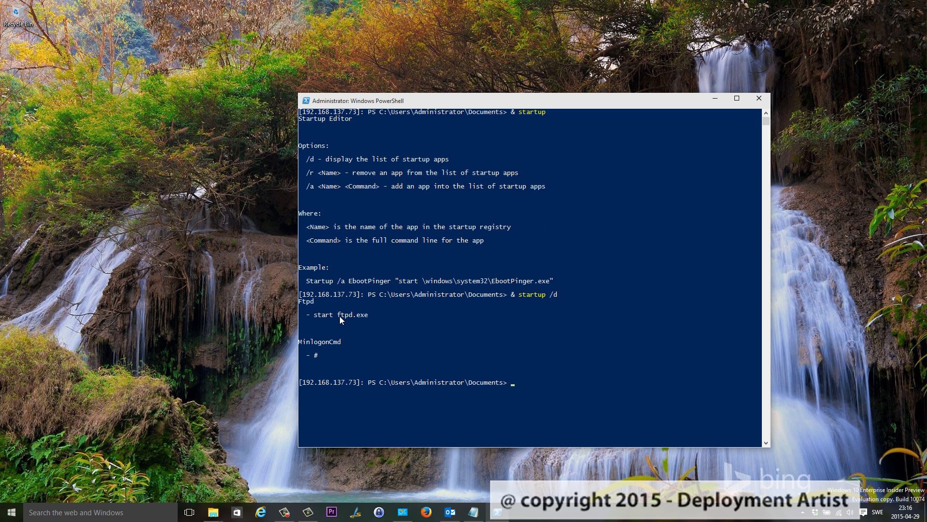
{"action": "double_click", "coordinate": [351, 314]}
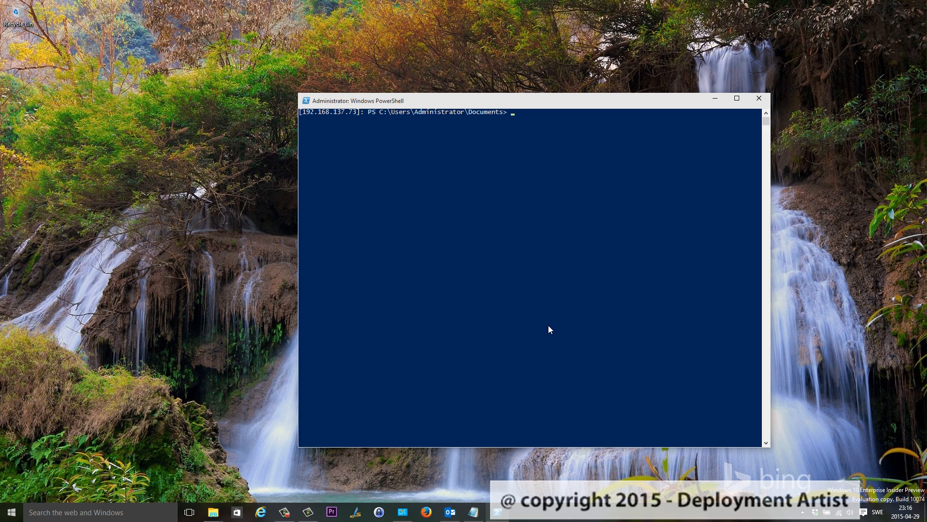
Step: Run SetDisplayResolution.exe to show the current 1920x1080 resolution
{"action": "type", "text": "& setDisplayResolution.exe"}
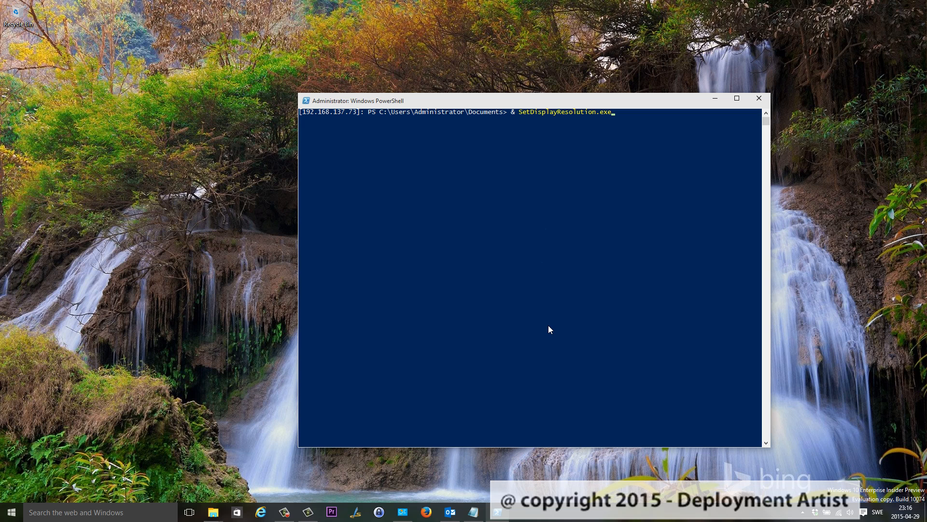
{"action": "key", "text": "Return"}
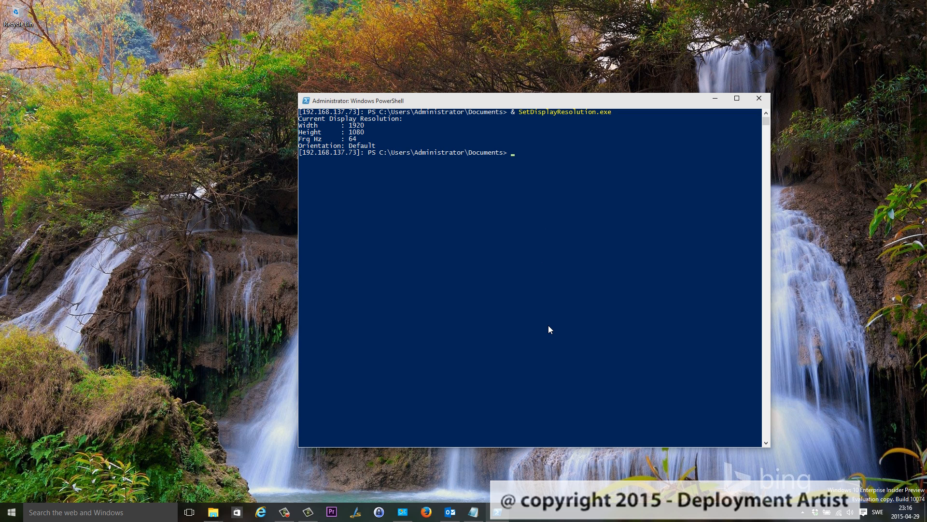